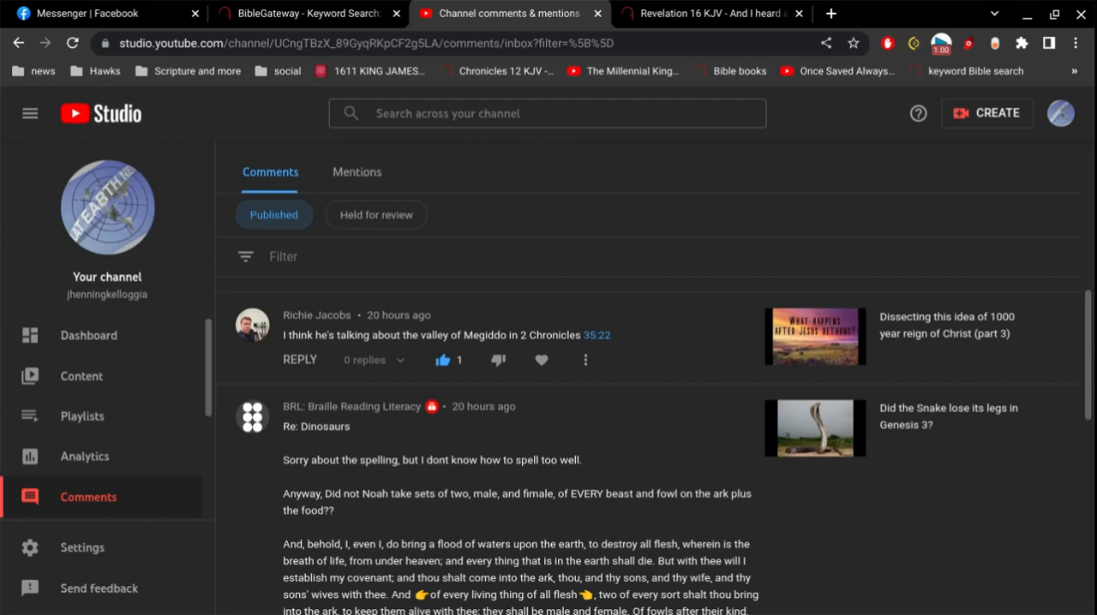
mouse_move(945, 351)
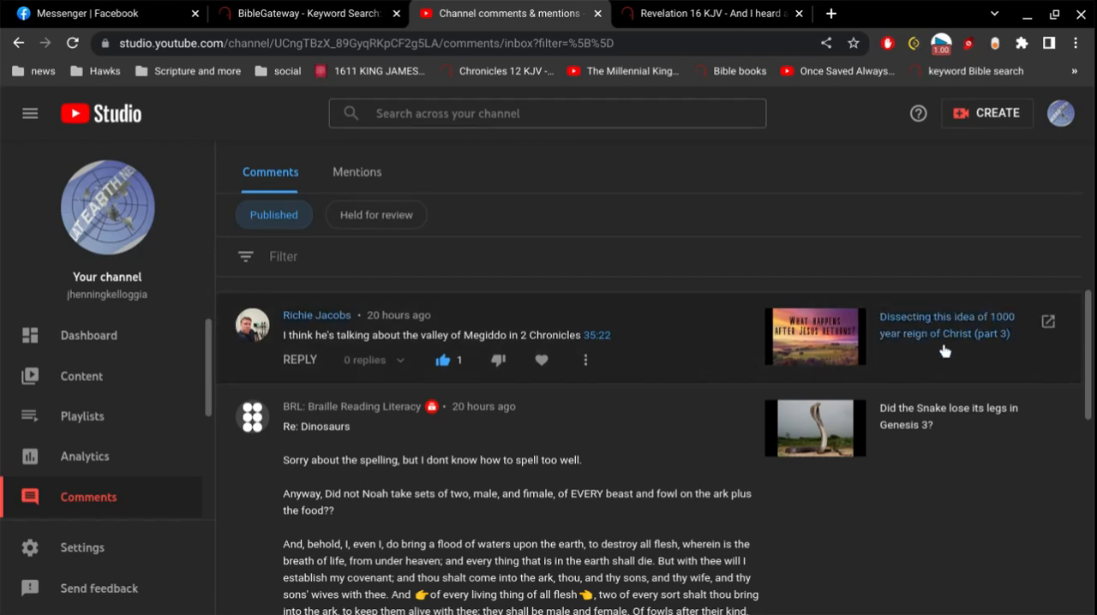
mouse_move(638, 334)
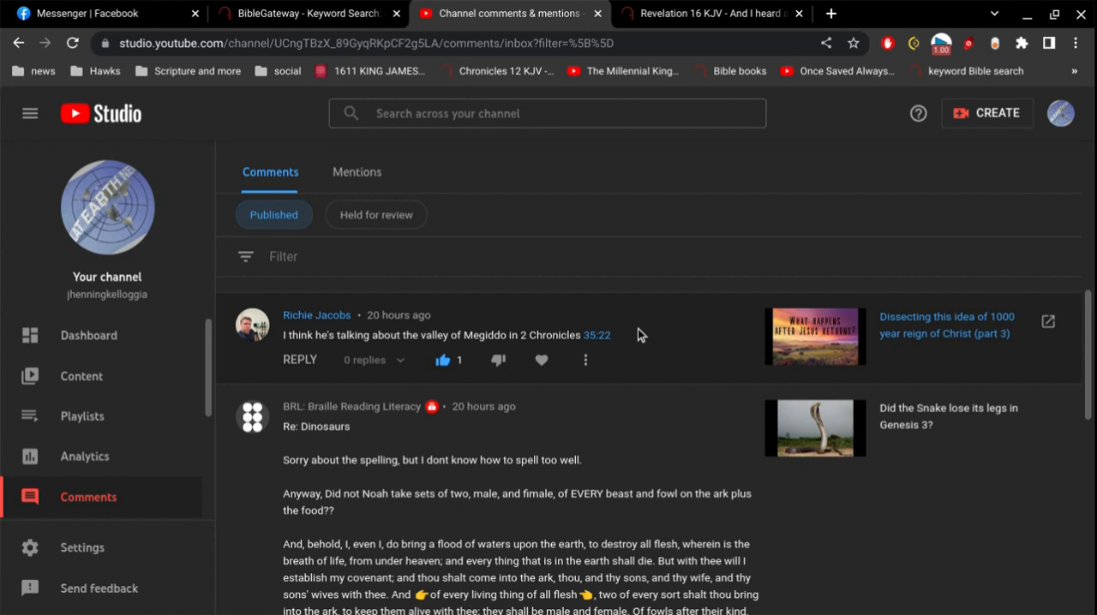
Switch to the tab showing Revelation 16 in the KJV.
click(712, 13)
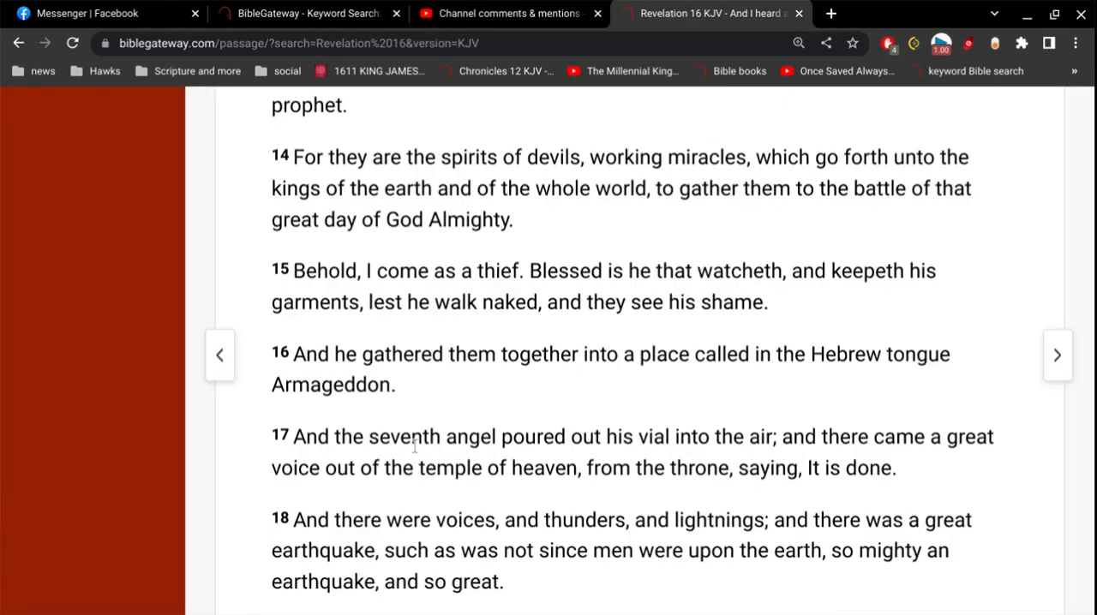
Highlight Revelation 16:16, the verse naming Armageddon.
double_click(334, 384)
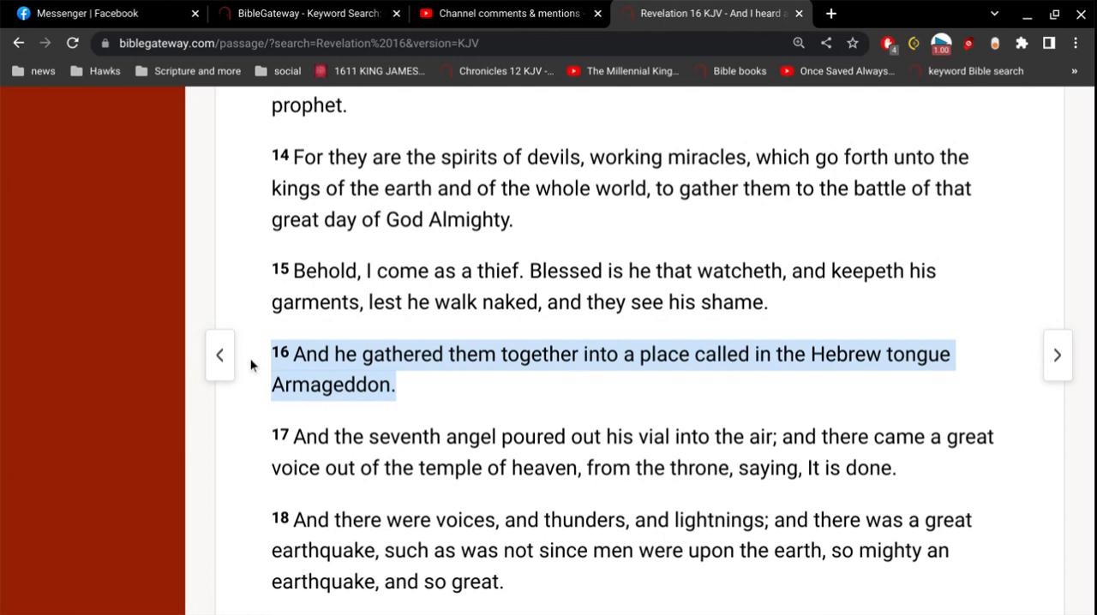
mouse_move(291, 19)
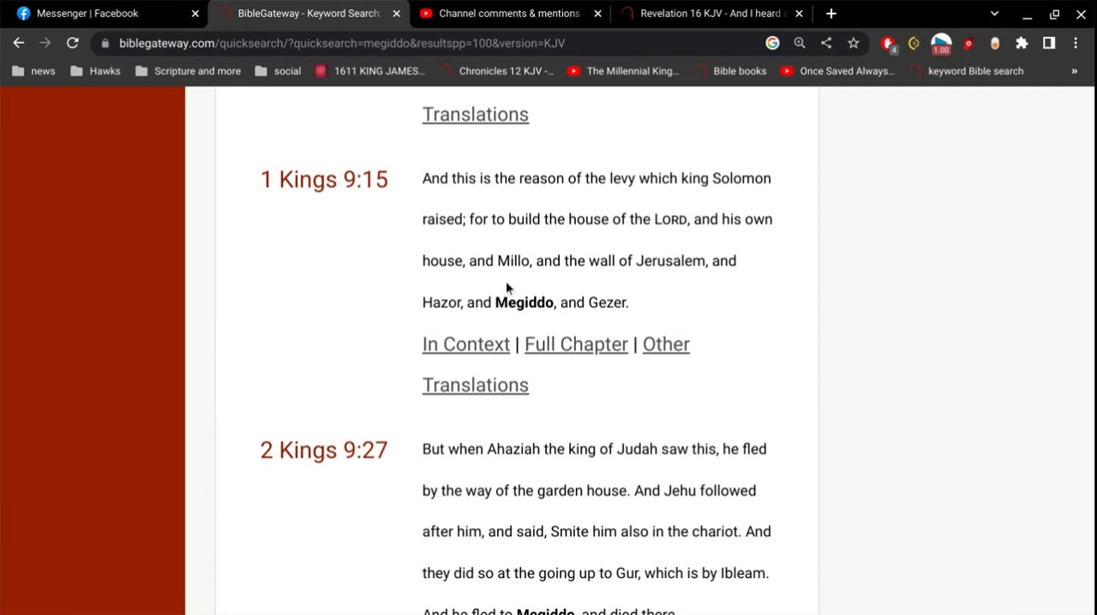
scroll(up, 3)
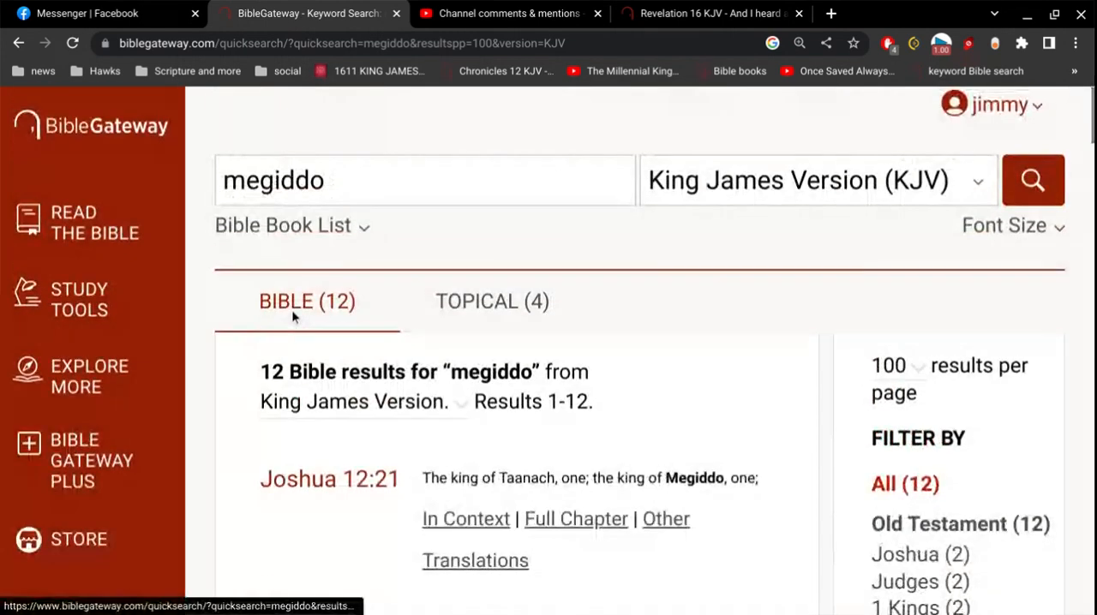
scroll(down, 3)
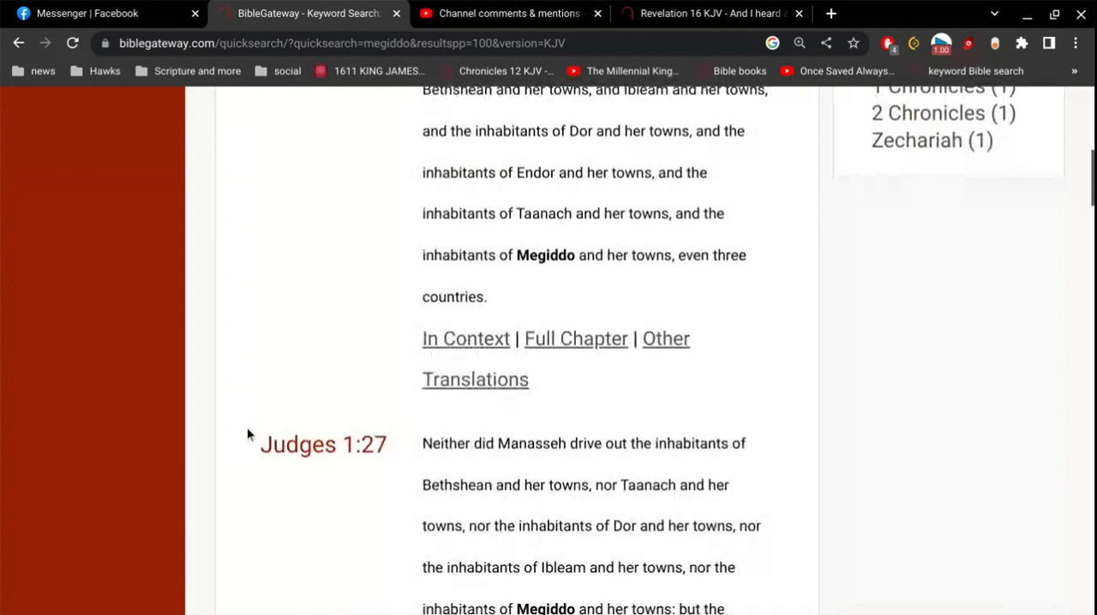
scroll(up, 3)
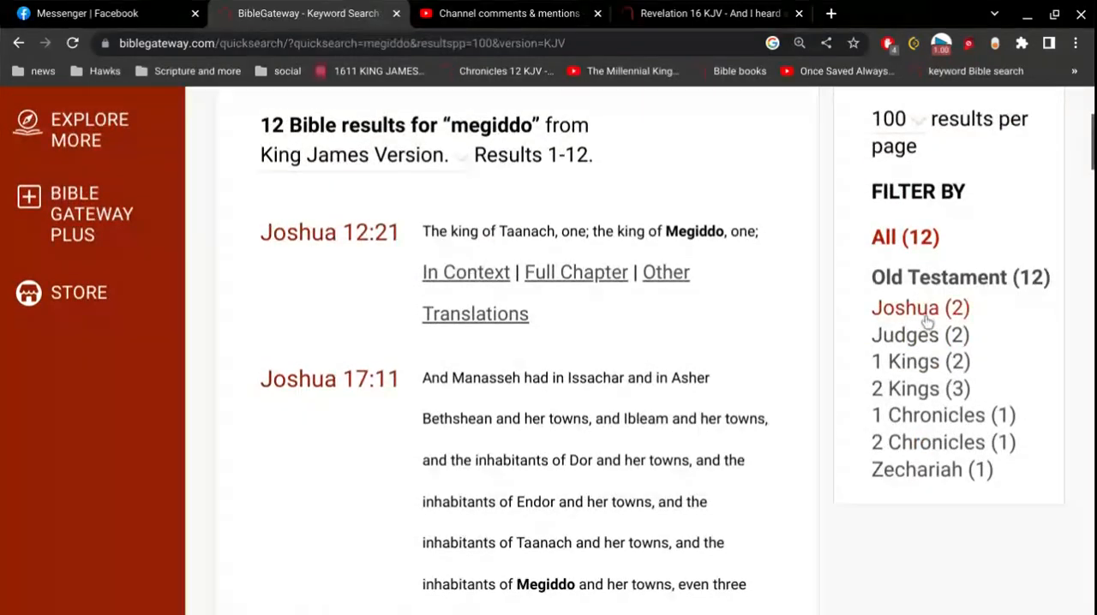
mouse_move(862, 592)
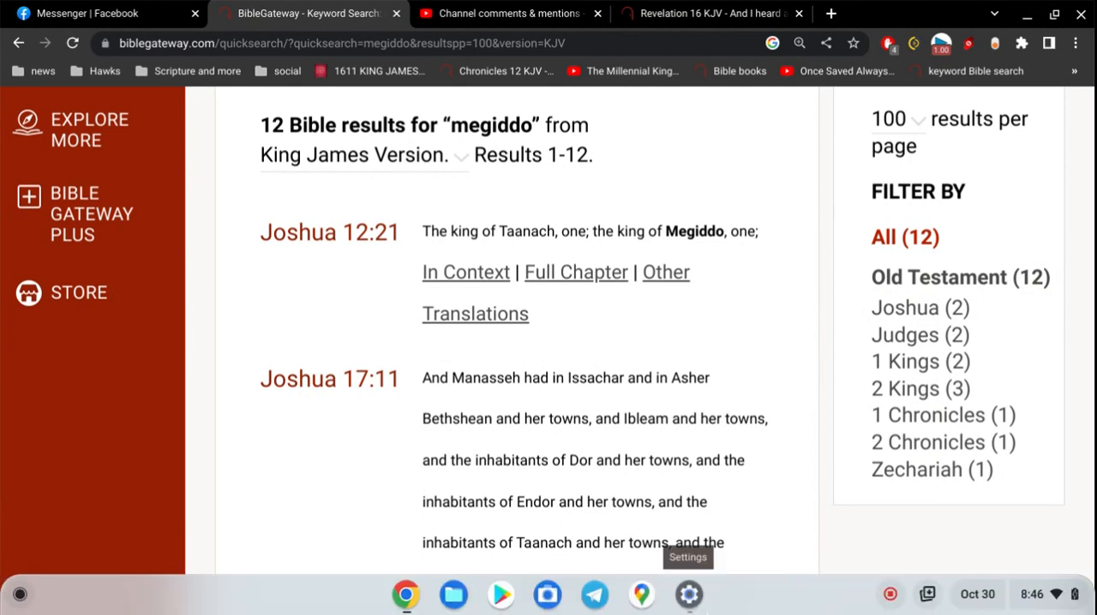
mouse_move(594, 594)
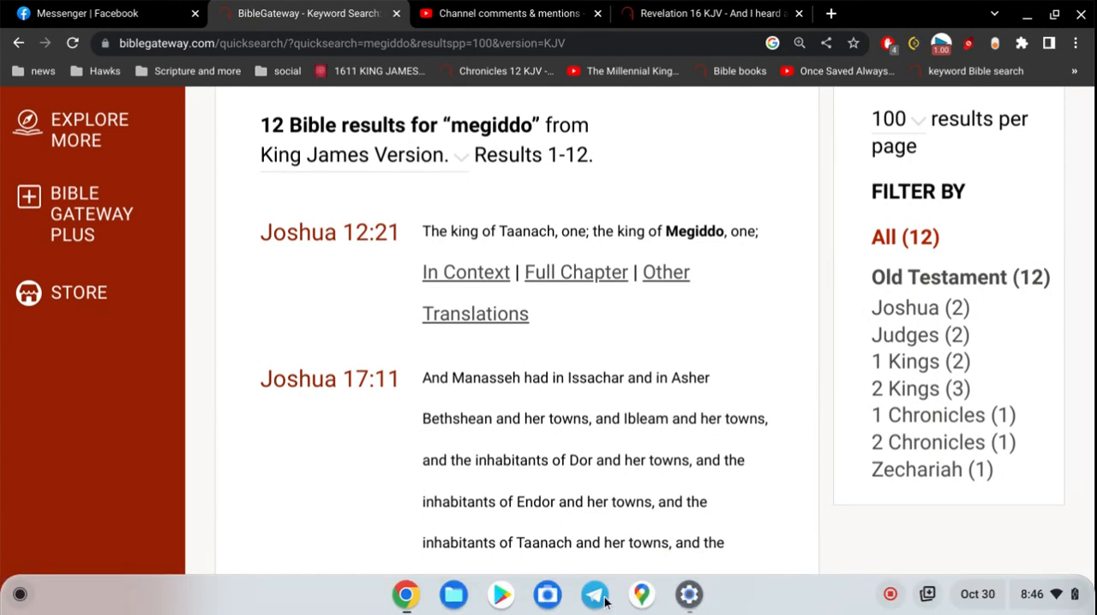
mouse_move(594, 594)
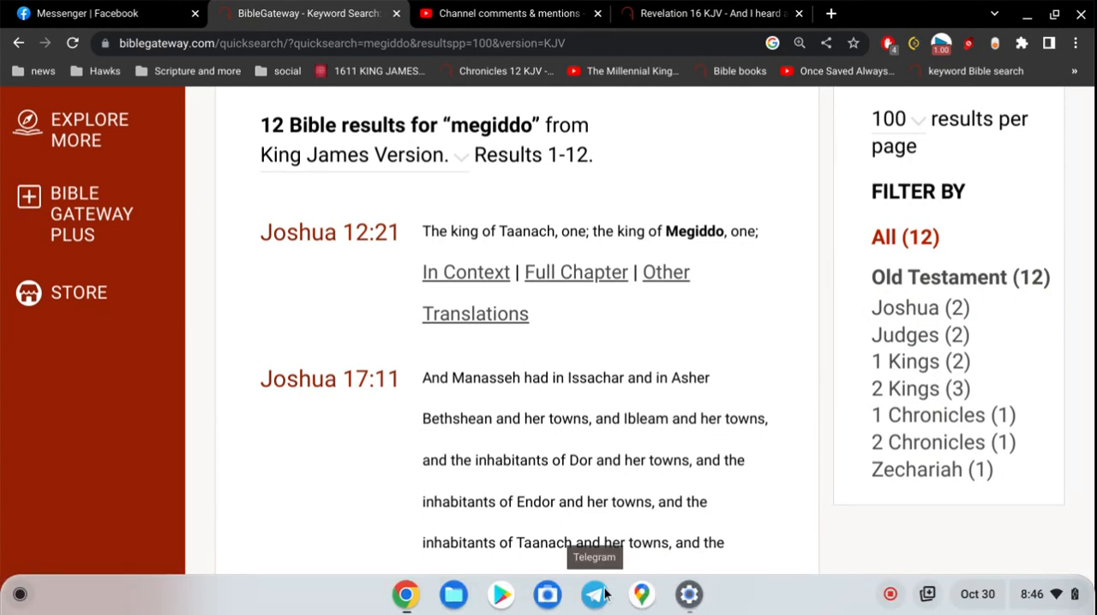
mouse_move(453, 594)
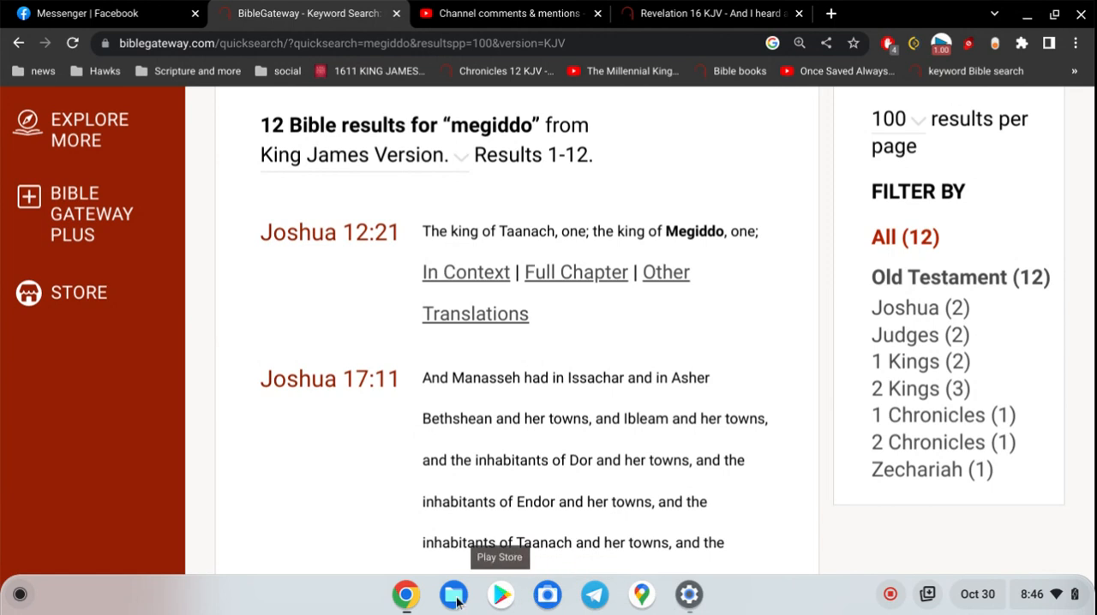
mouse_move(641, 594)
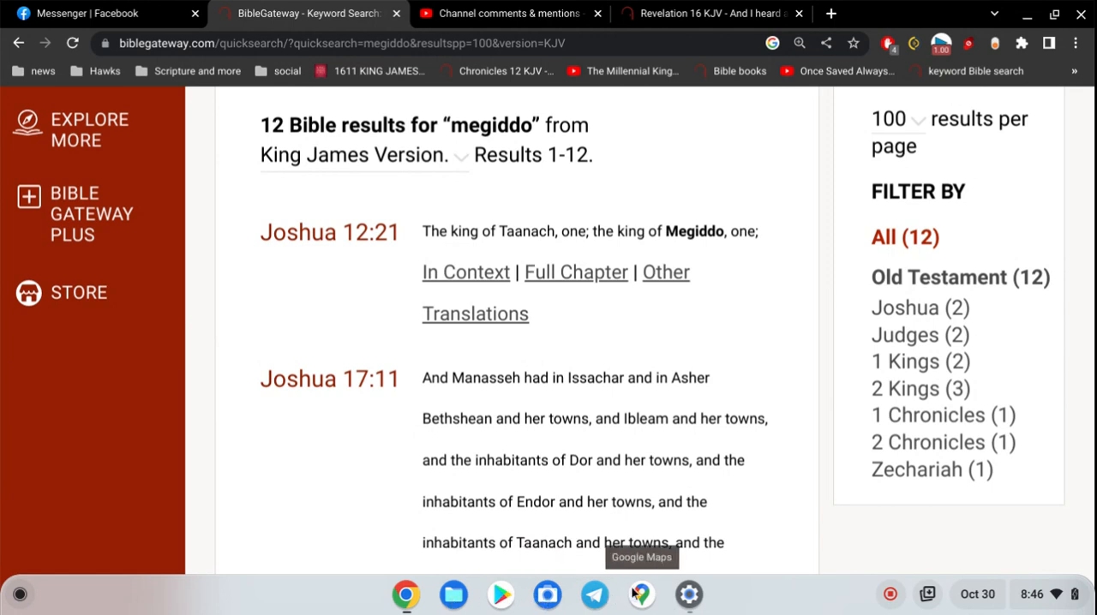
Launch the Google Maps app from the shelf.
click(641, 594)
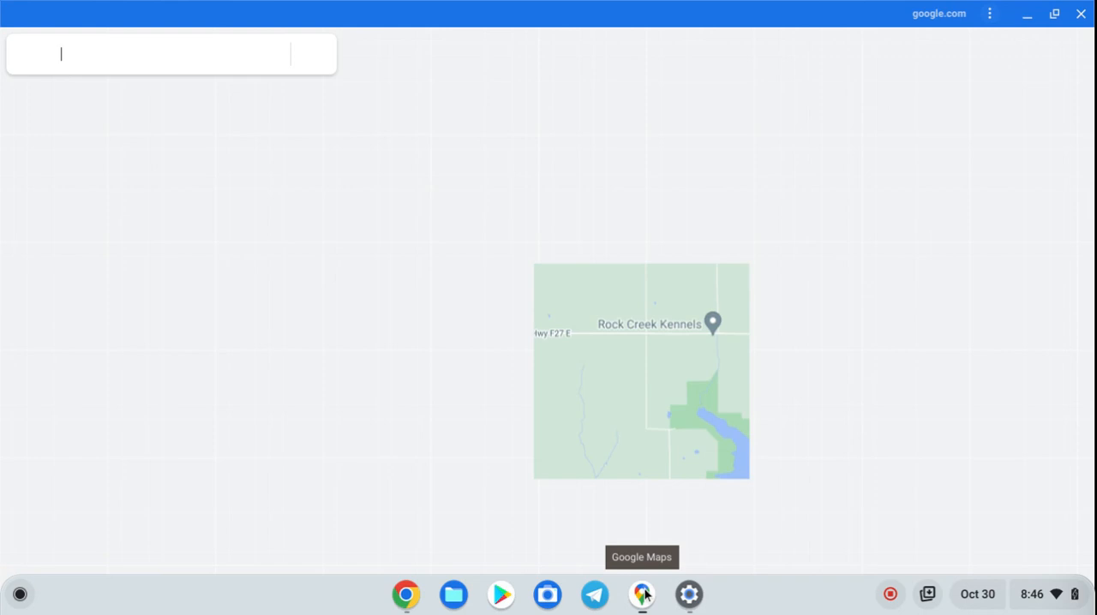
Search Google Maps for 'megiddo israel' and zoom out around the result.
click(641, 594)
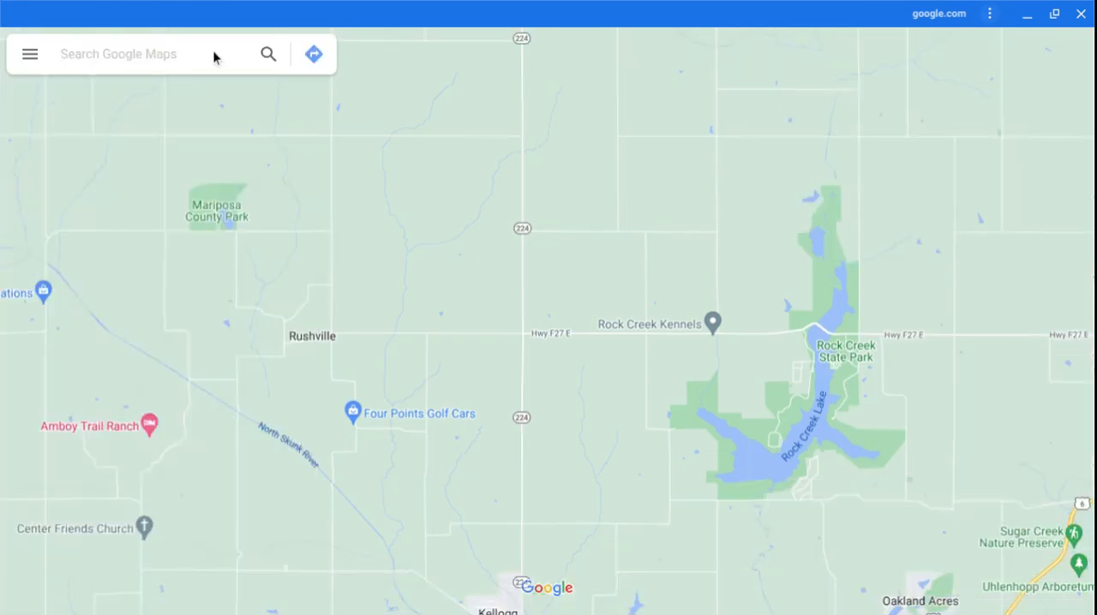
text(m)
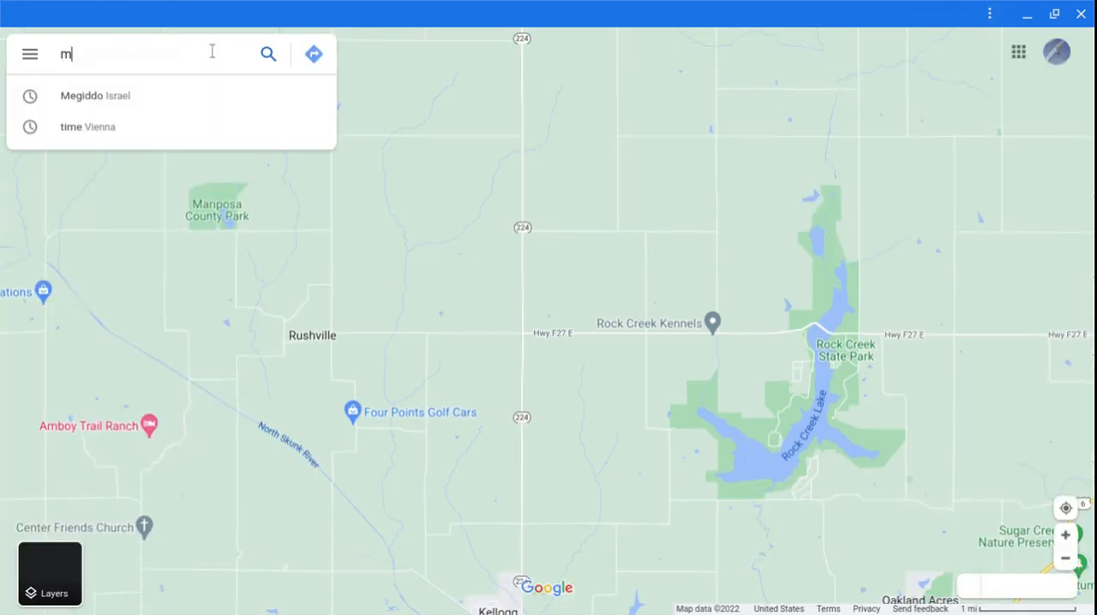
text(egiddo israel)
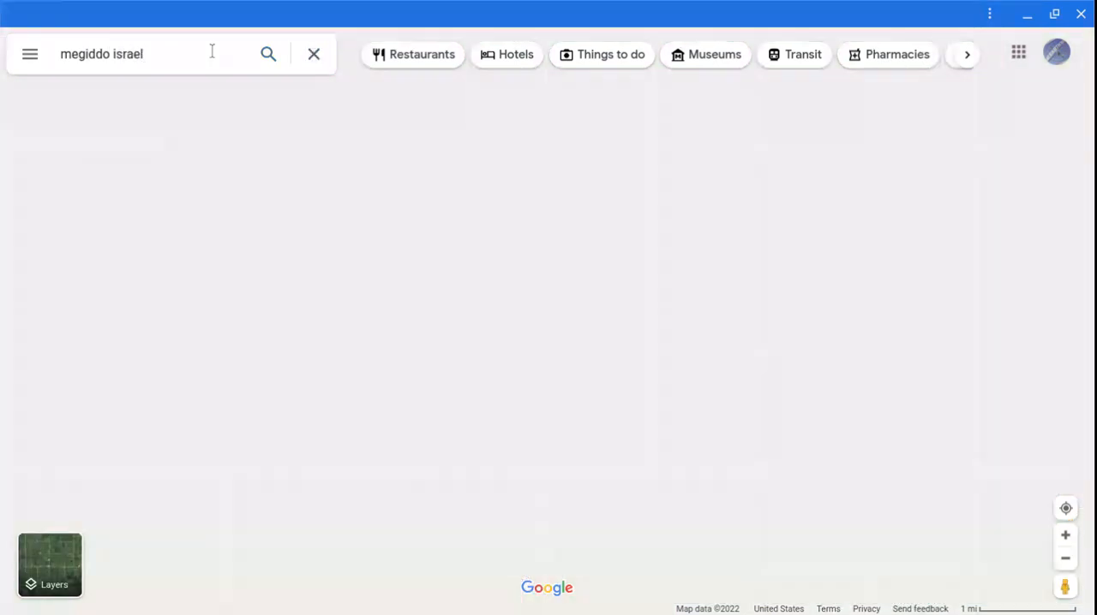
click(267, 53)
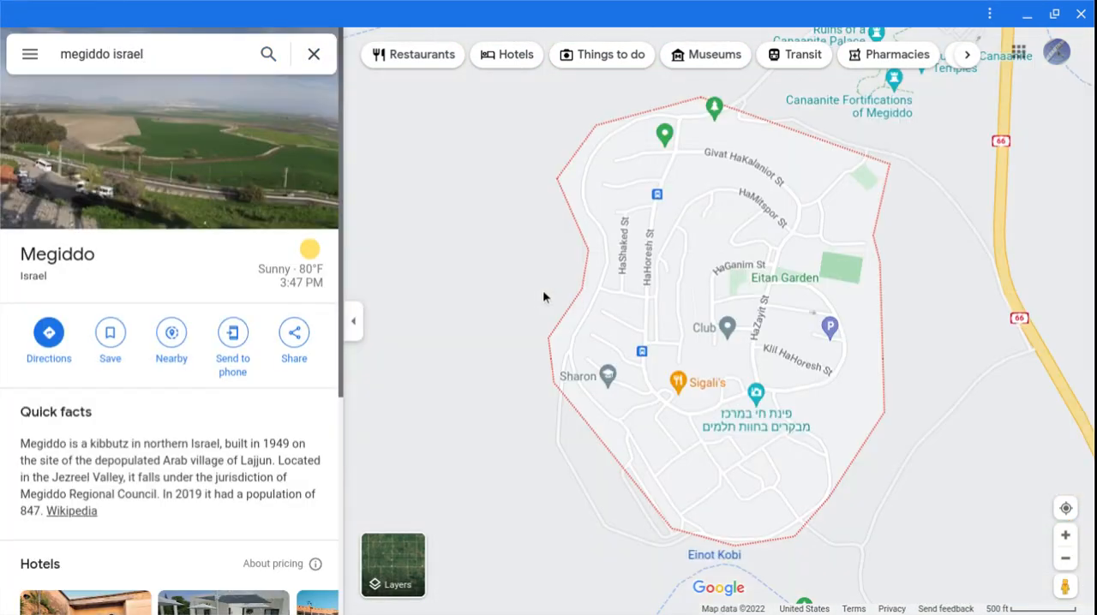
click(392, 566)
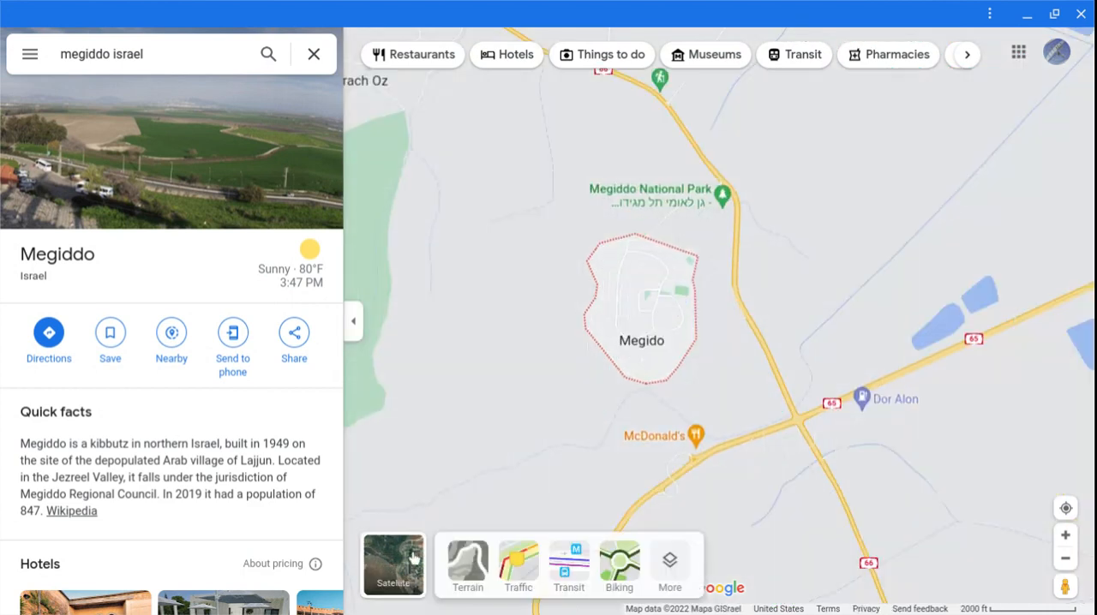
Switch to satellite view and zoom out over northern Israel around Megiddo.
click(393, 565)
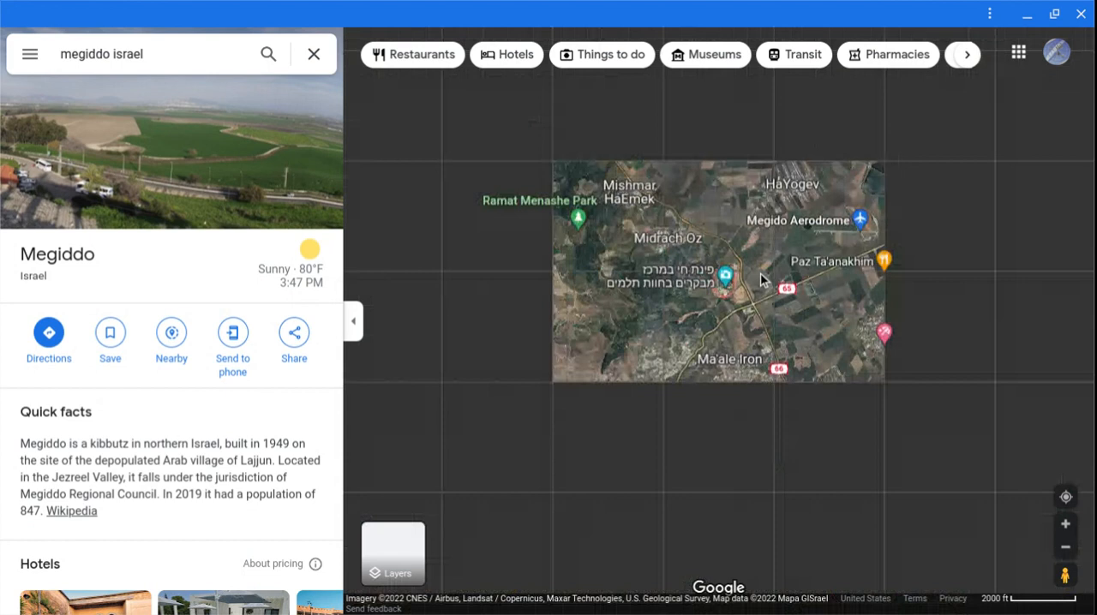
scroll(down, 3)
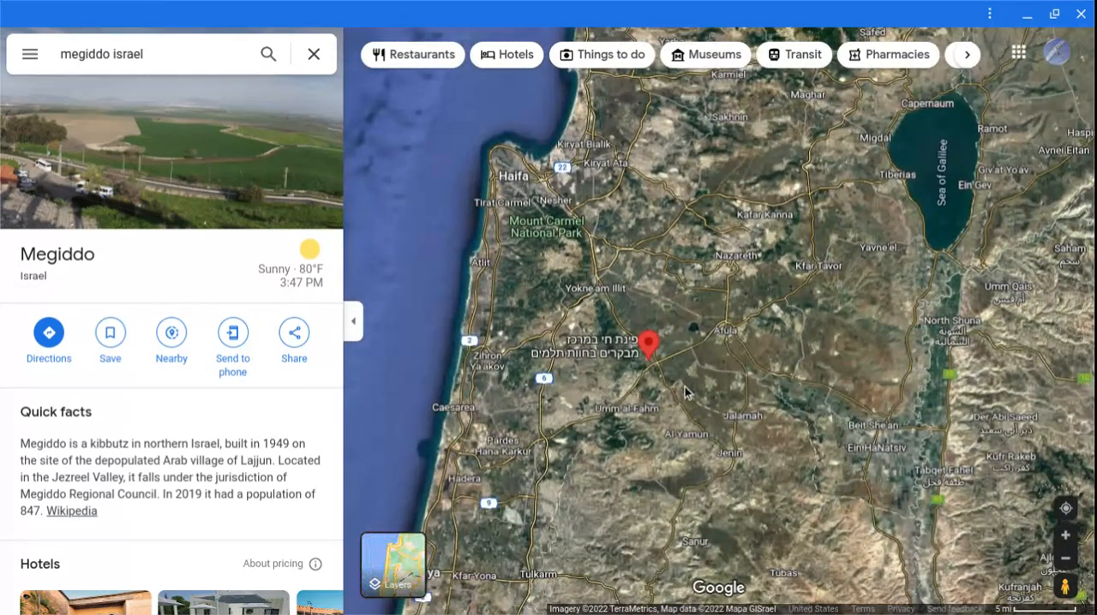
mouse_move(690, 327)
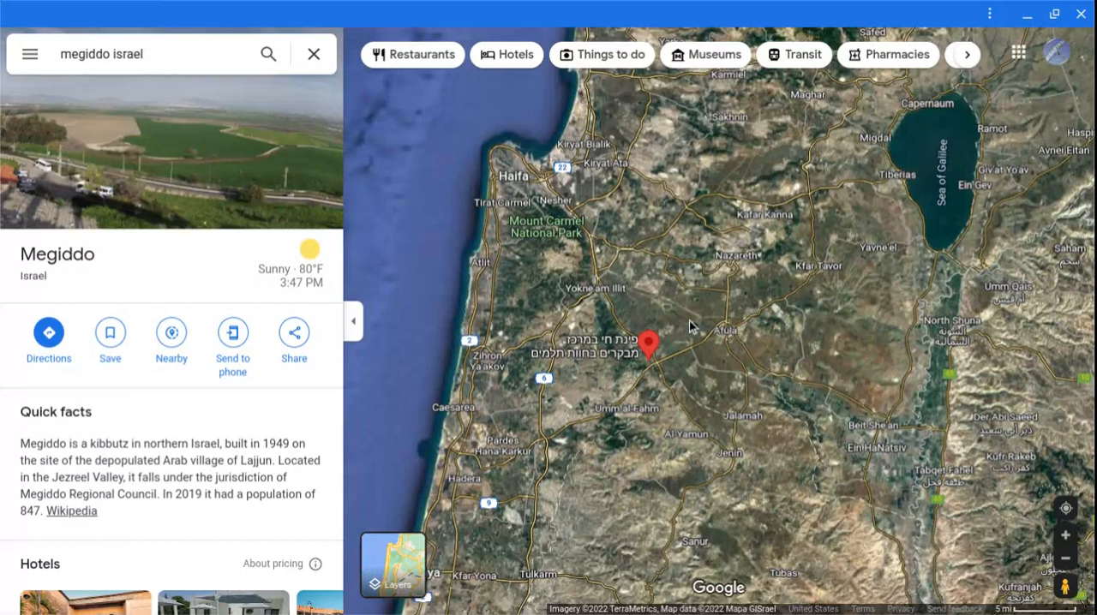
mouse_move(178, 169)
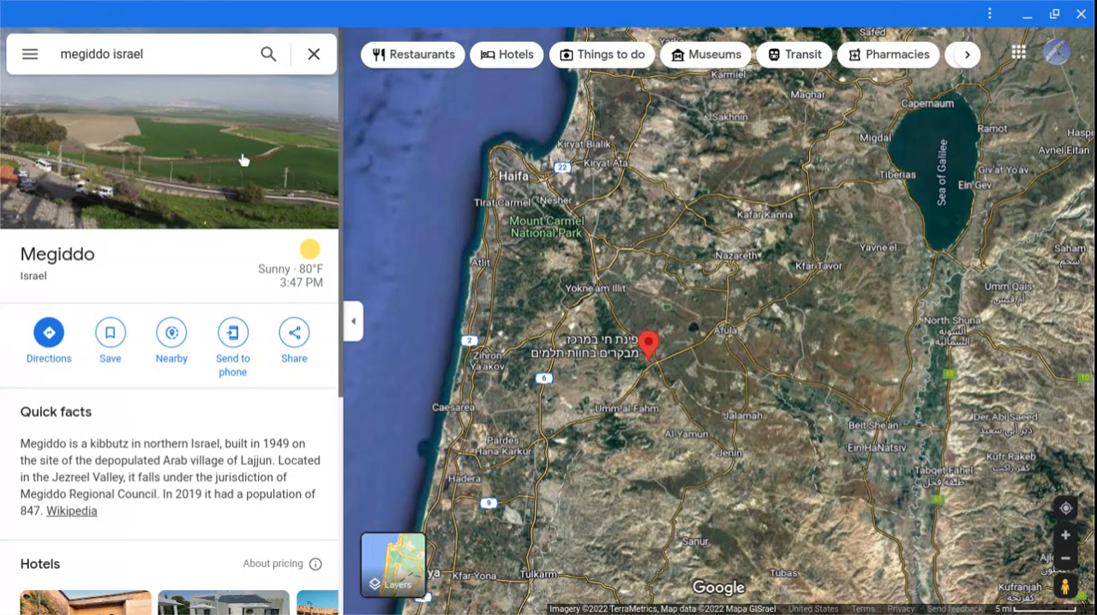
mouse_move(450, 230)
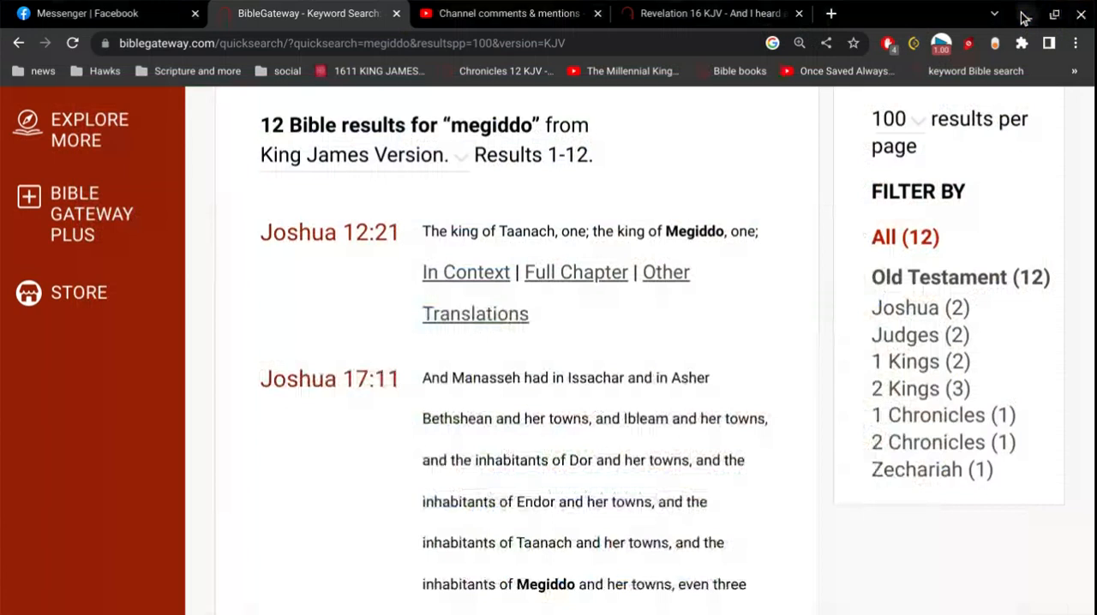
Return to Channel comments and scroll through the Noah's ark dinosaurs comment.
click(506, 13)
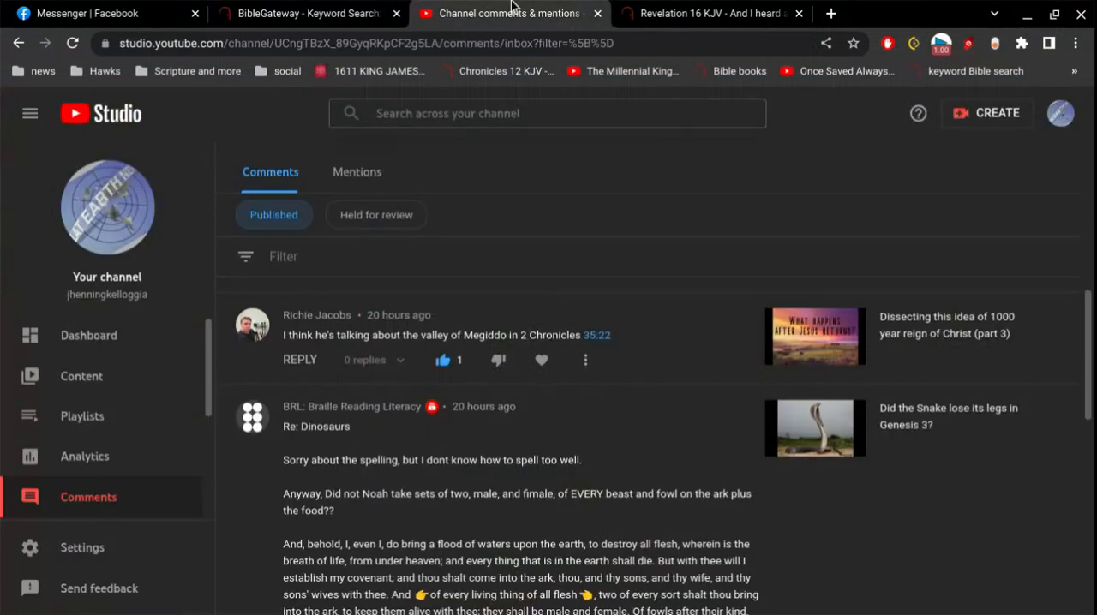
scroll(down, 3)
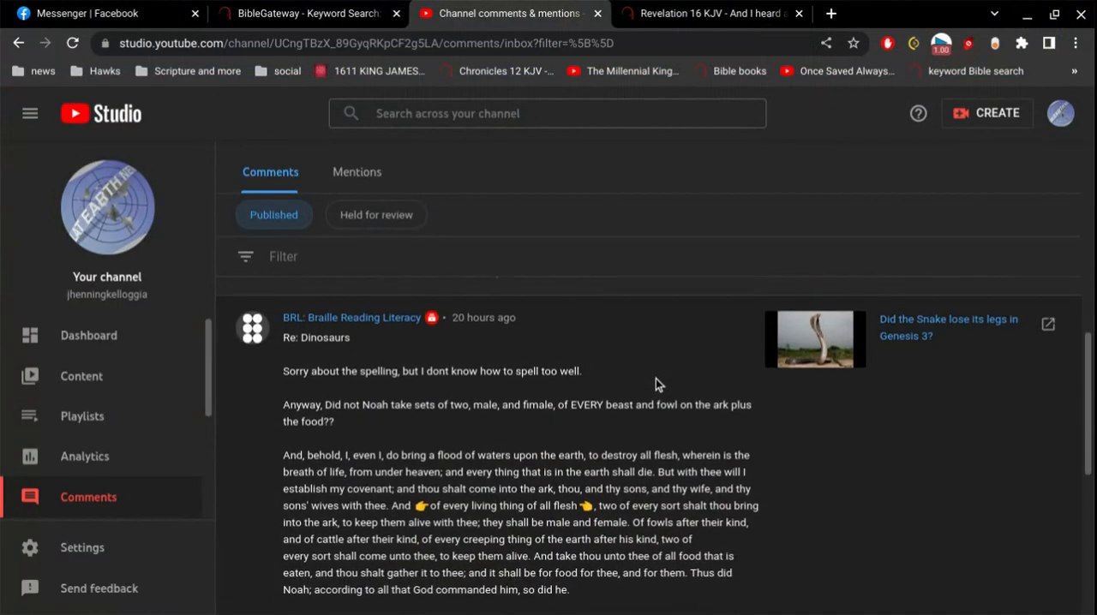
scroll(up, 3)
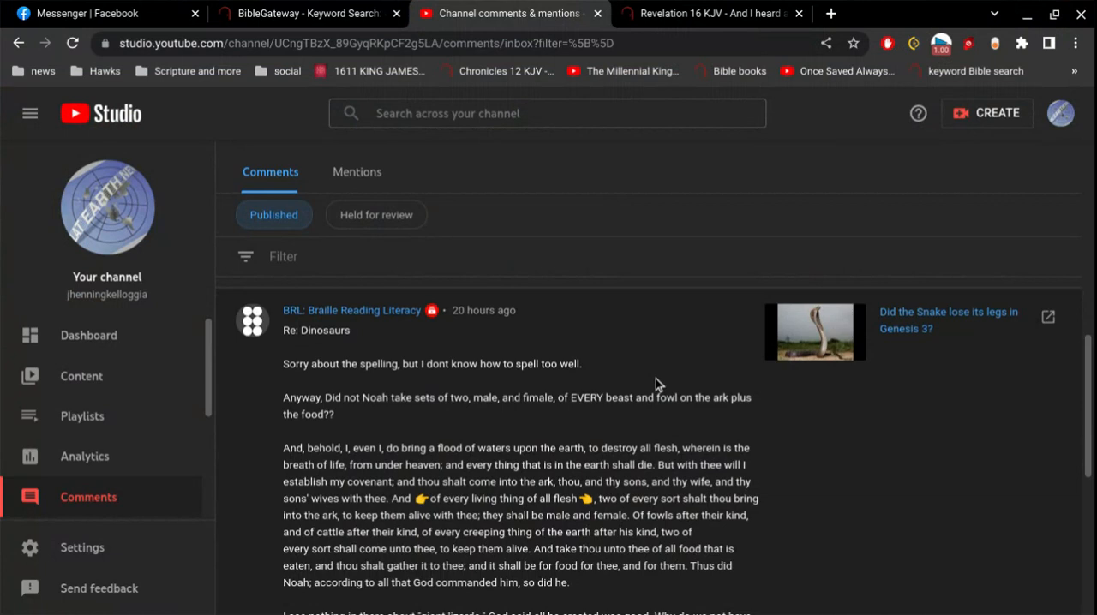
scroll(down, 3)
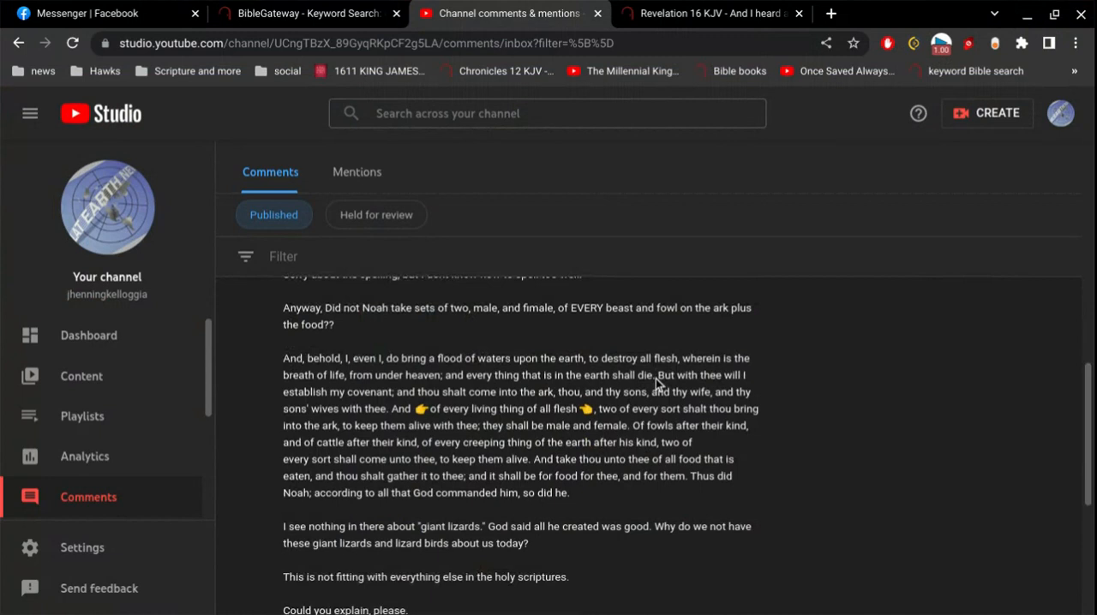
mouse_move(646, 126)
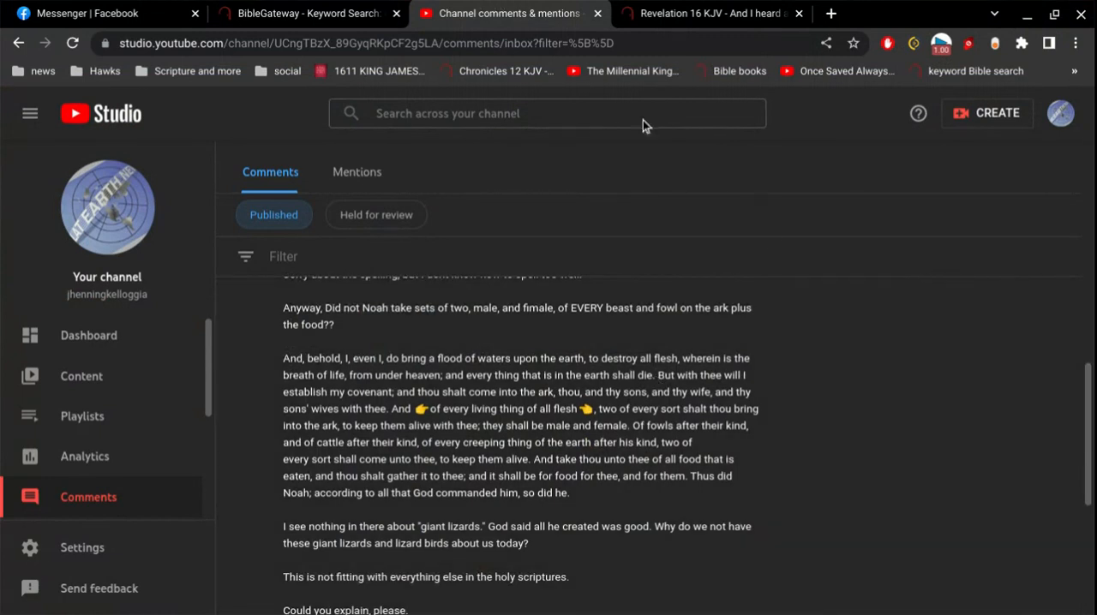
mouse_move(897, 599)
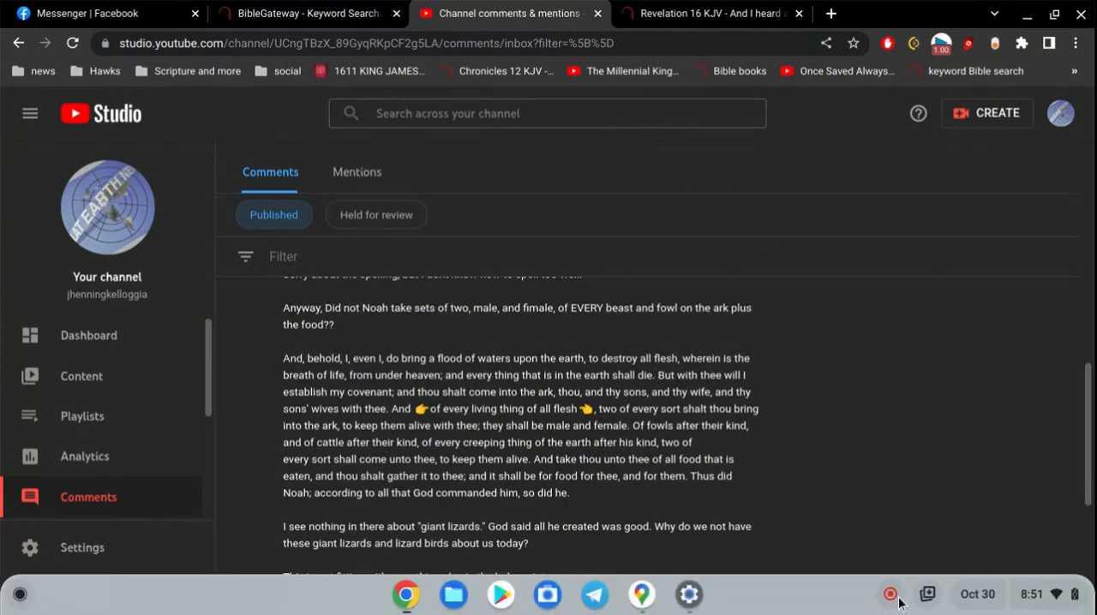